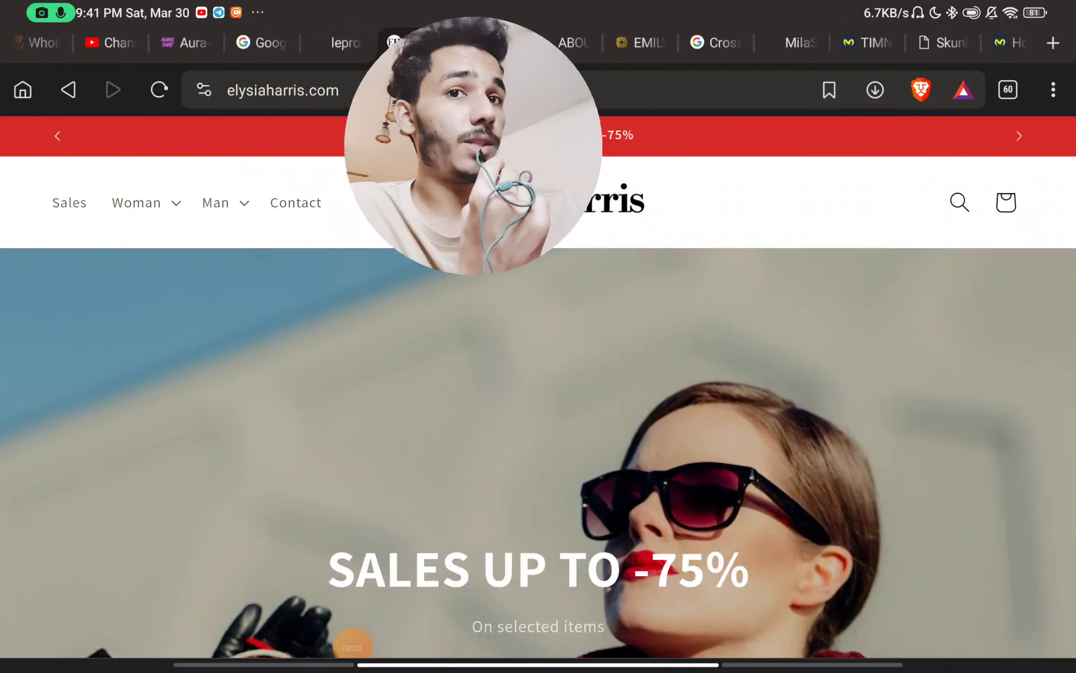
- Scroll the homepage from the sale banner past the On Trend products to the footer
scroll("down", 3)
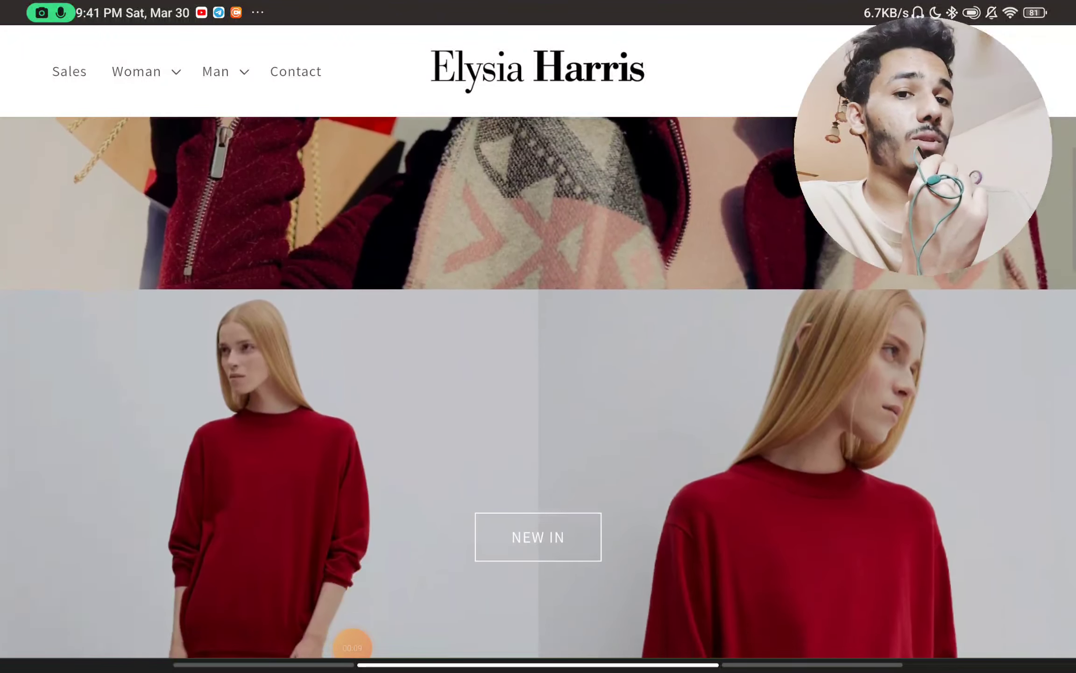
scroll("down", 3)
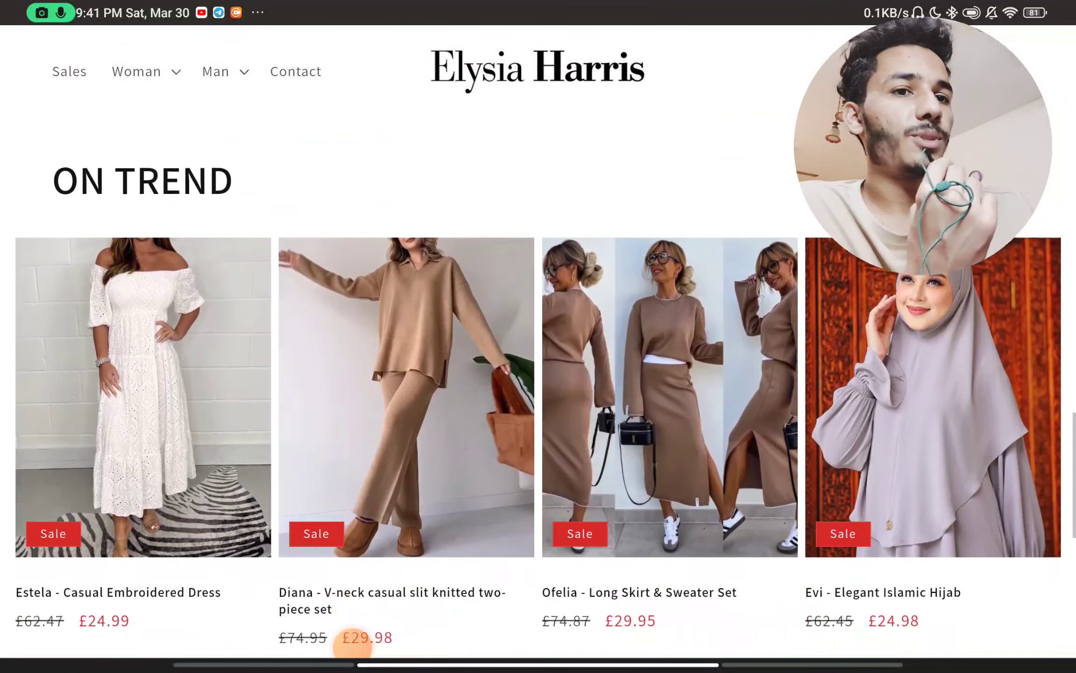
scroll("down", 3)
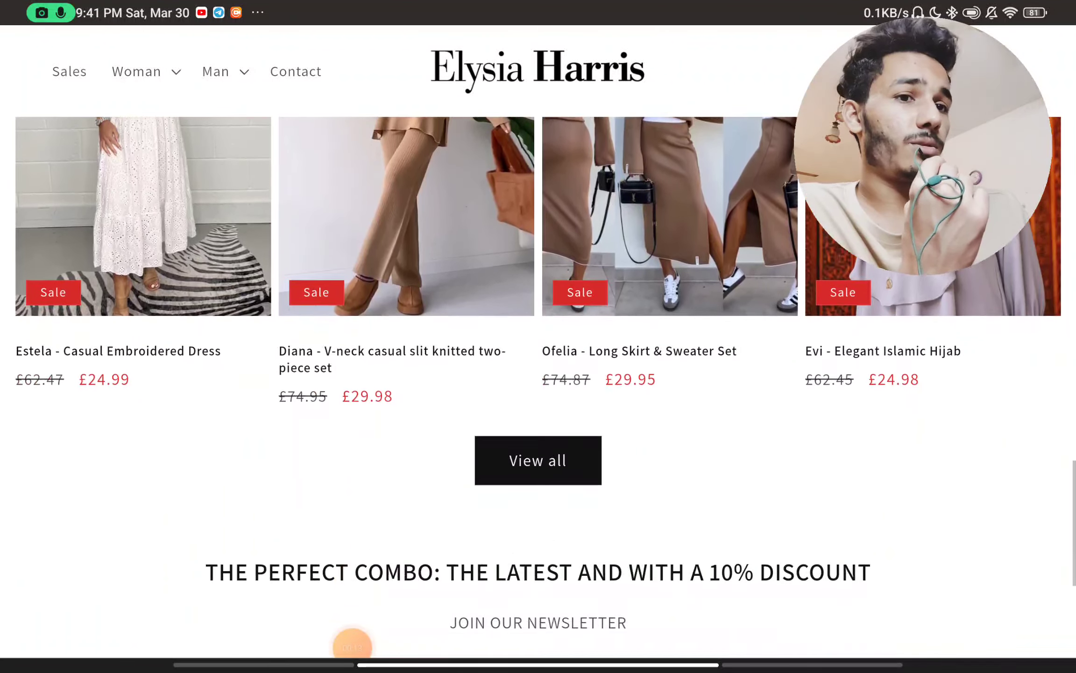
scroll("down", 3)
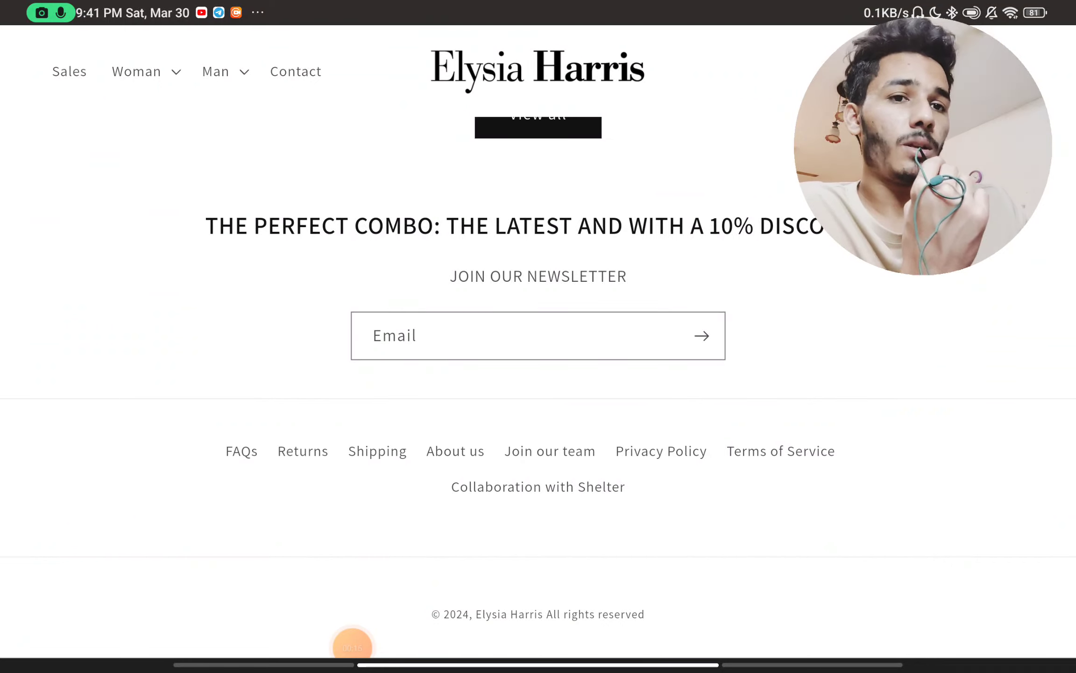
- Open About us from the footer and scroll through the intro to Our Story
left_click(454, 451)
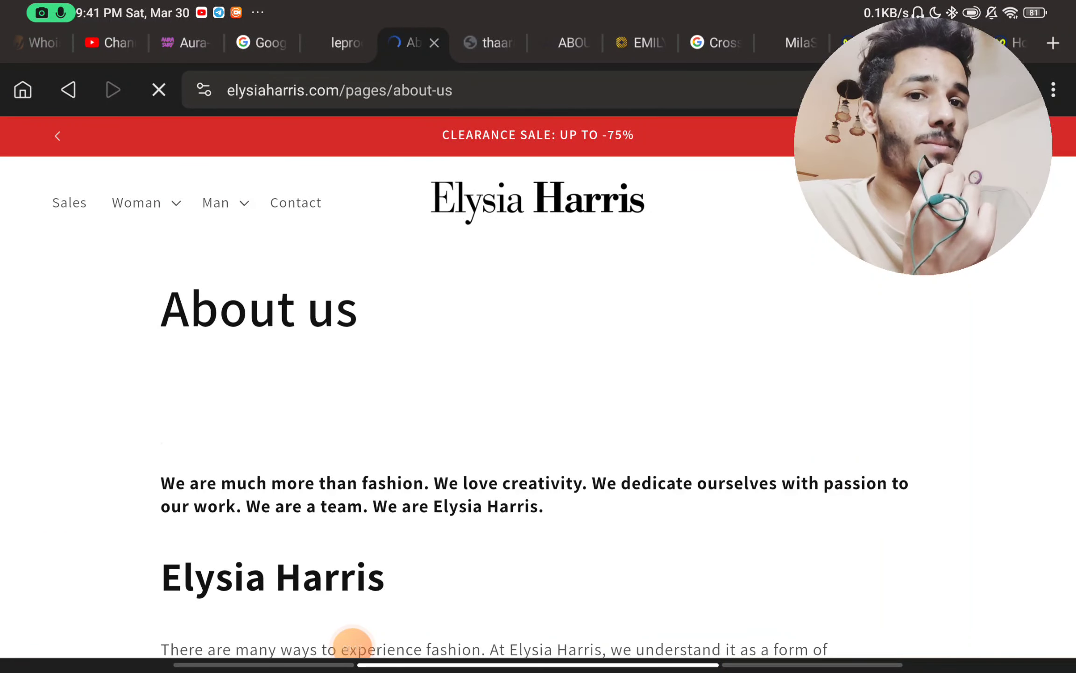
scroll("down", 3)
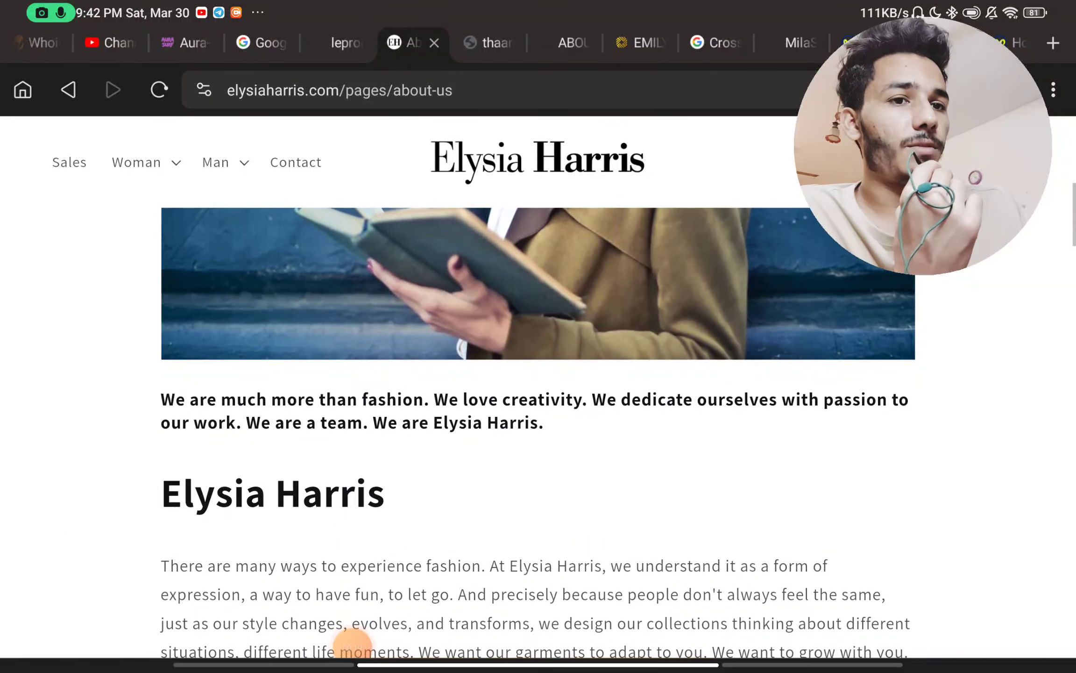
scroll("down", 3)
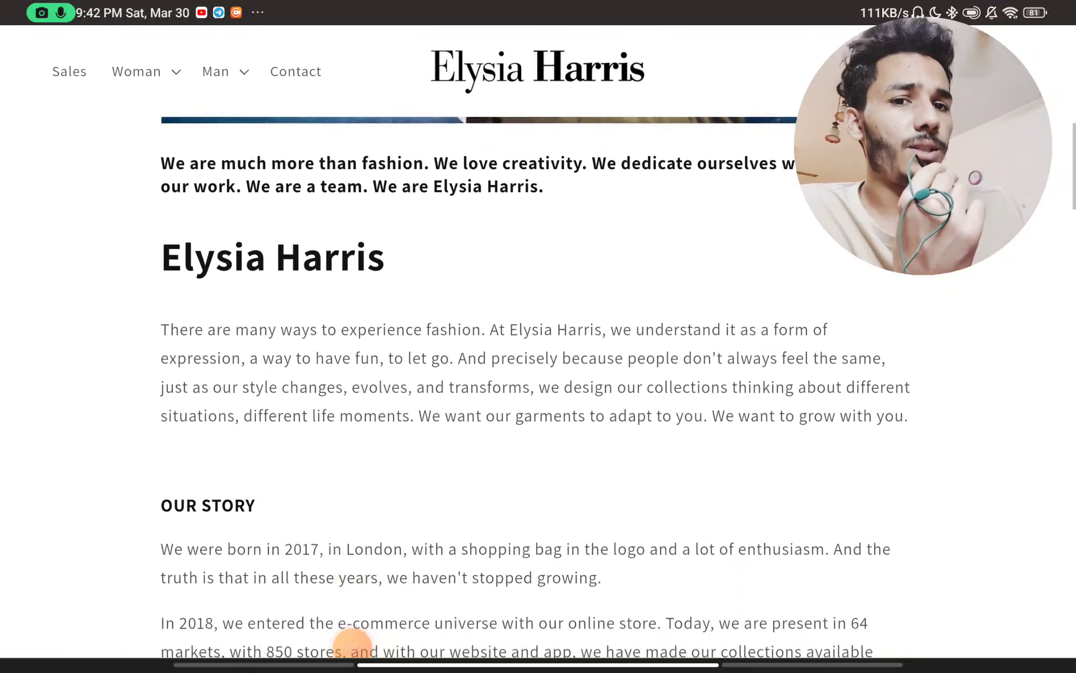
scroll("down", 3)
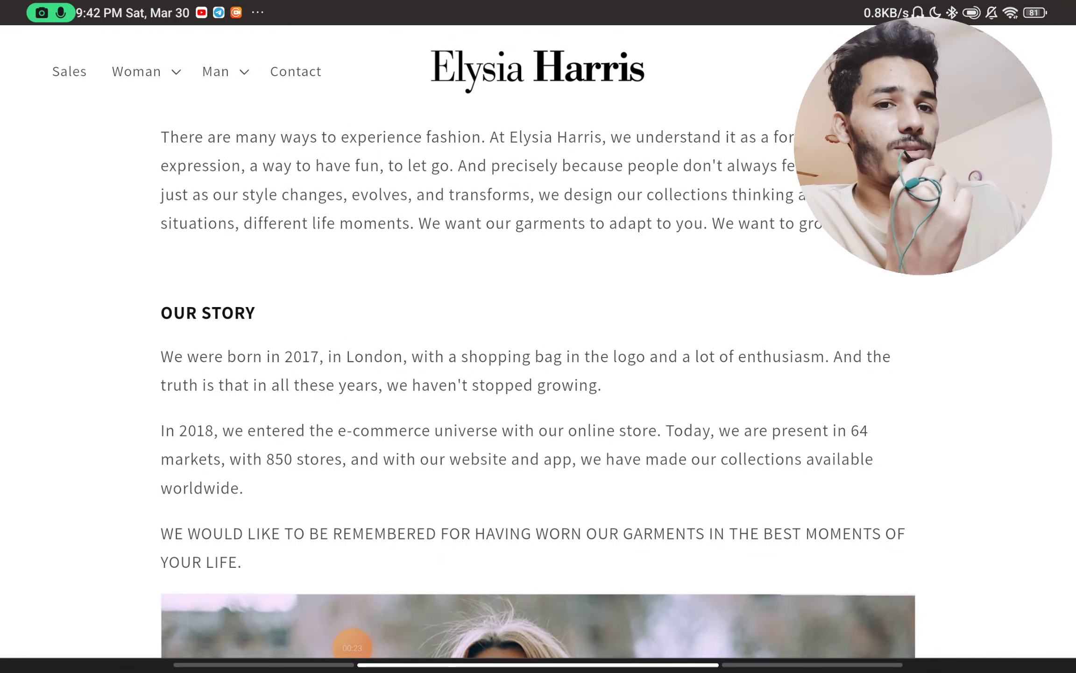
scroll("down", 3)
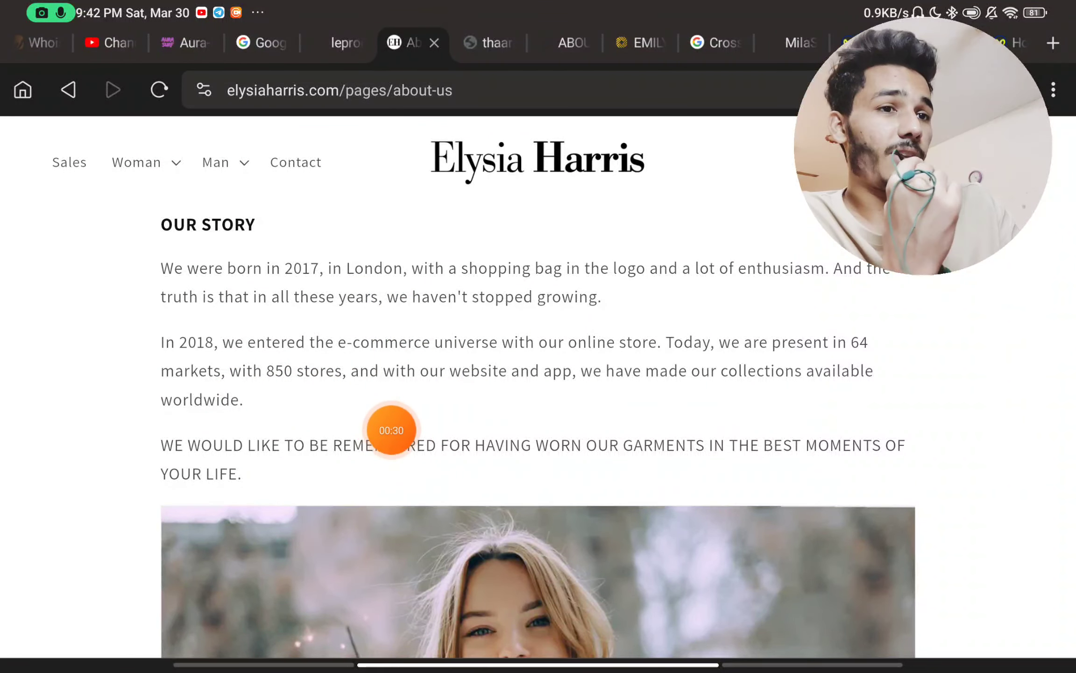
mouse_move(827, 380)
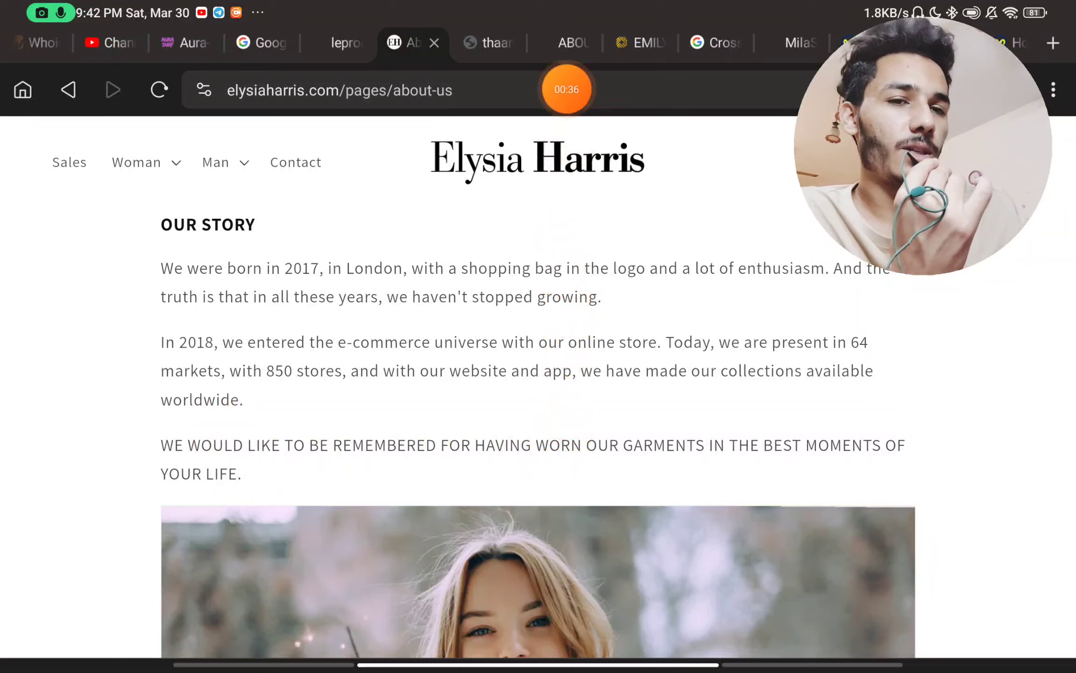
- Scroll through Our Teams to the footer, then go to the Contact page
scroll("down", 3)
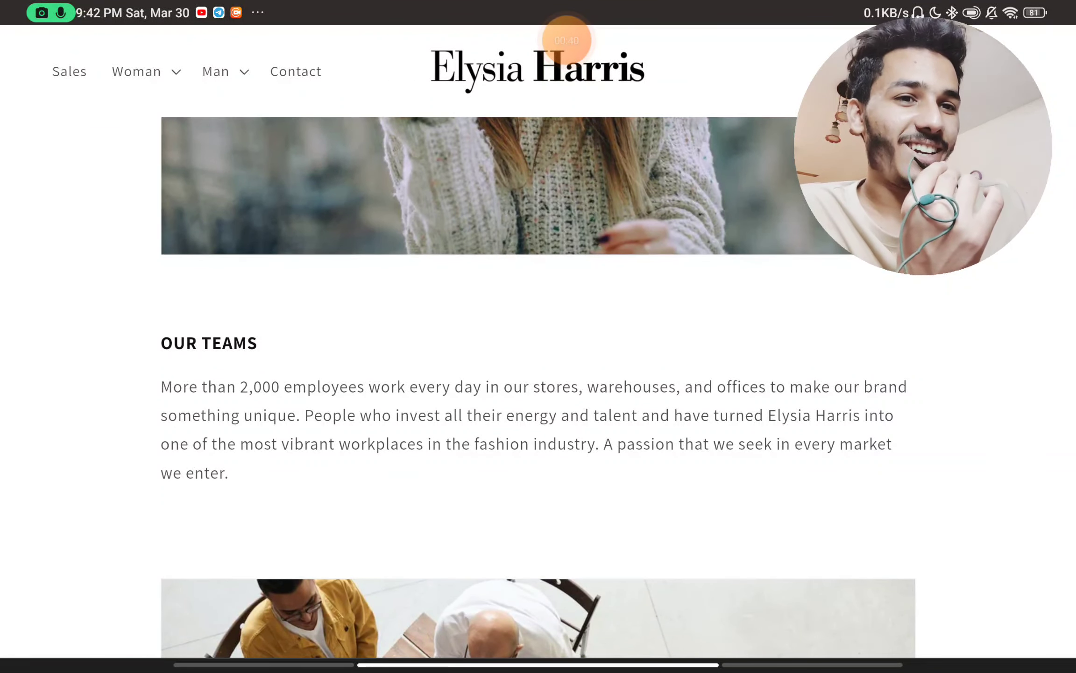
scroll("down", 3)
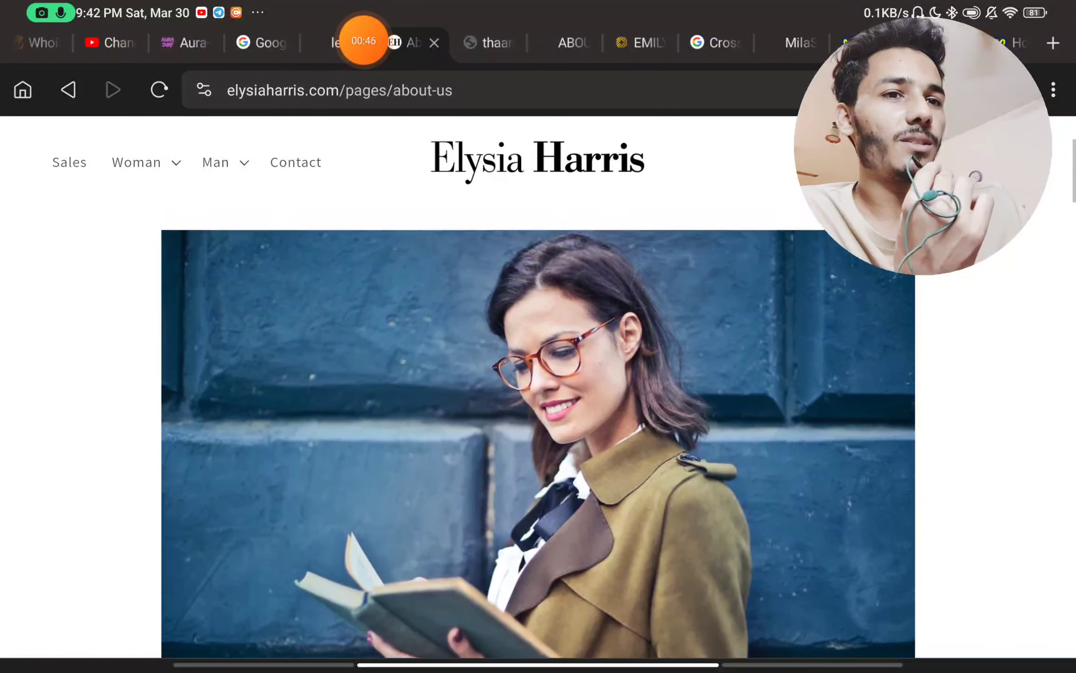
scroll("down", 3)
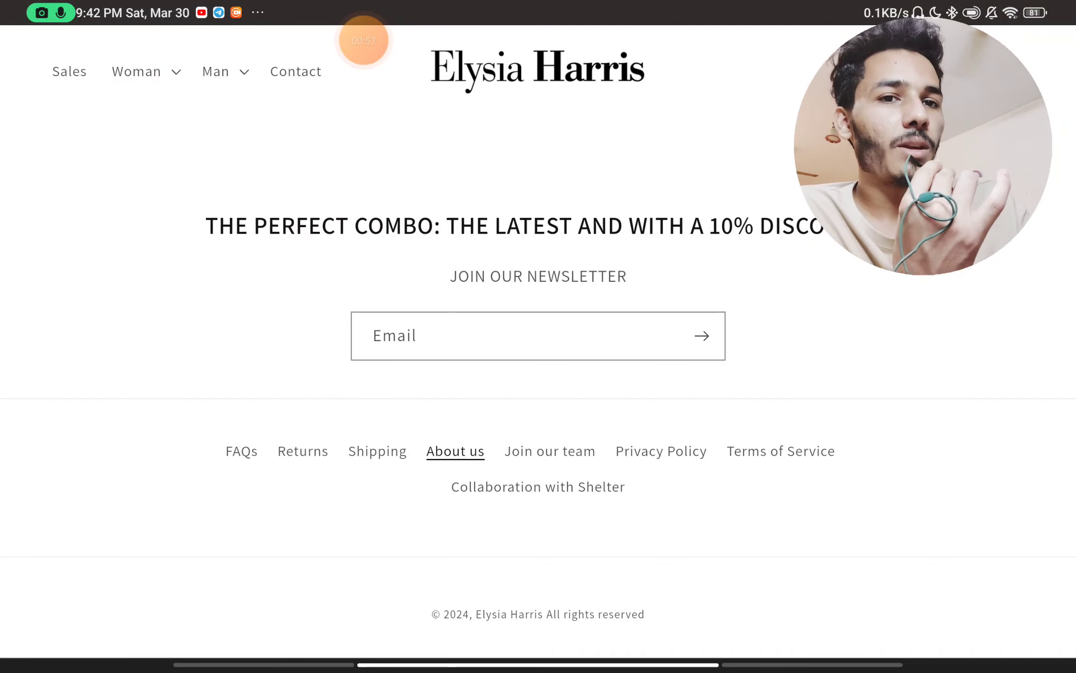
left_click(296, 71)
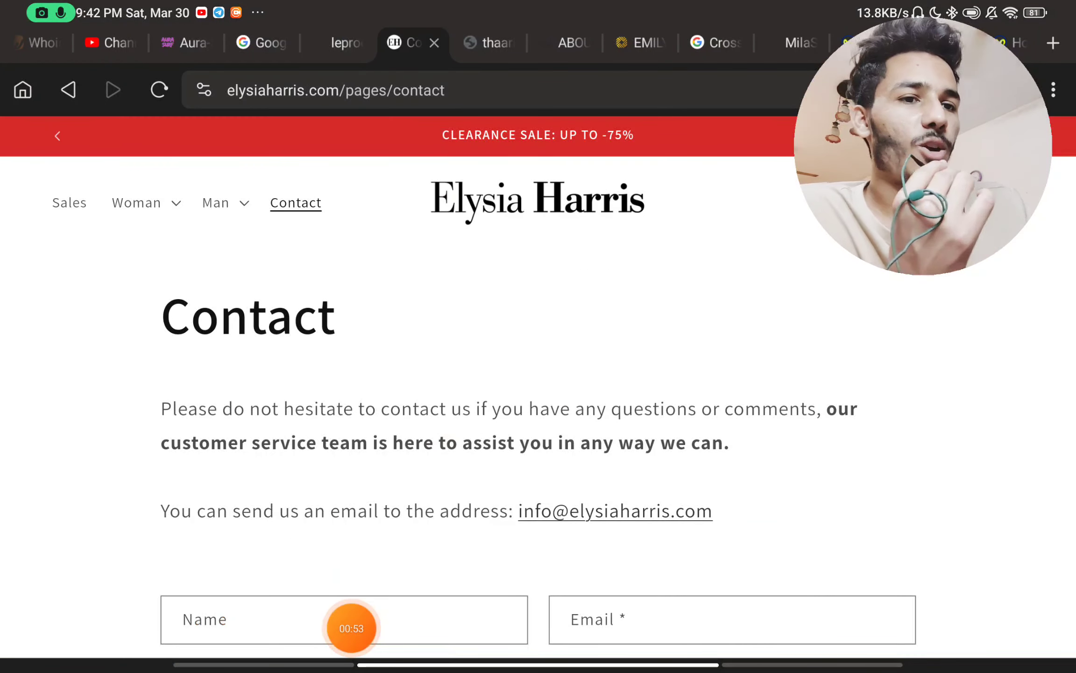
- Scroll the Contact page to view the support email and Name/Email/Phone/Comment form
left_click(352, 628)
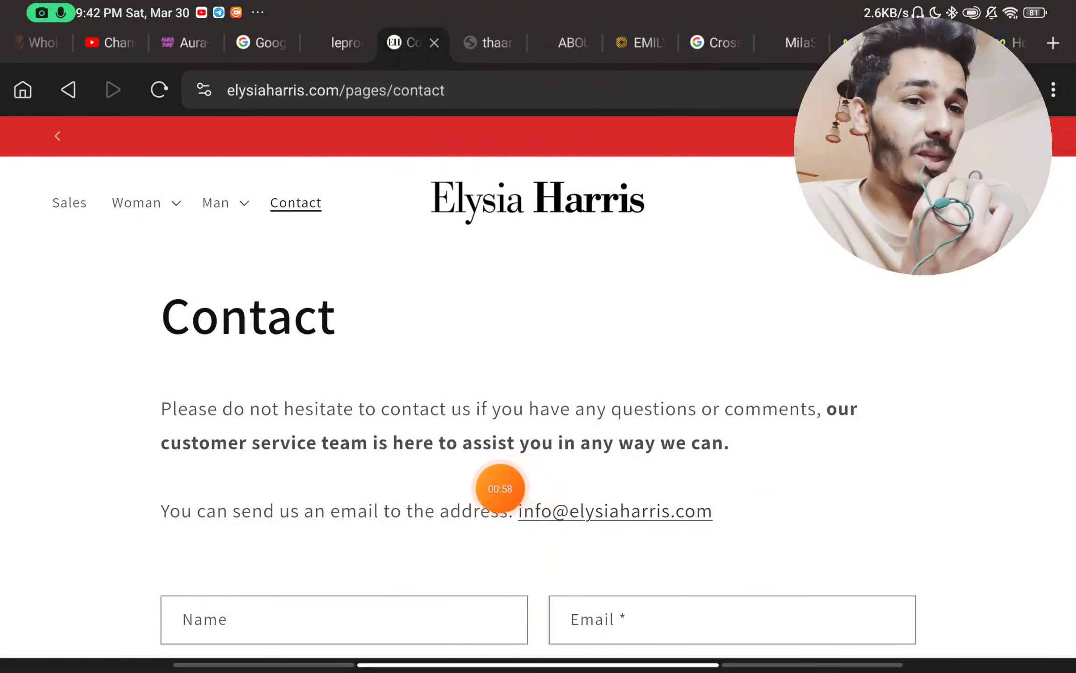
scroll("down", 3)
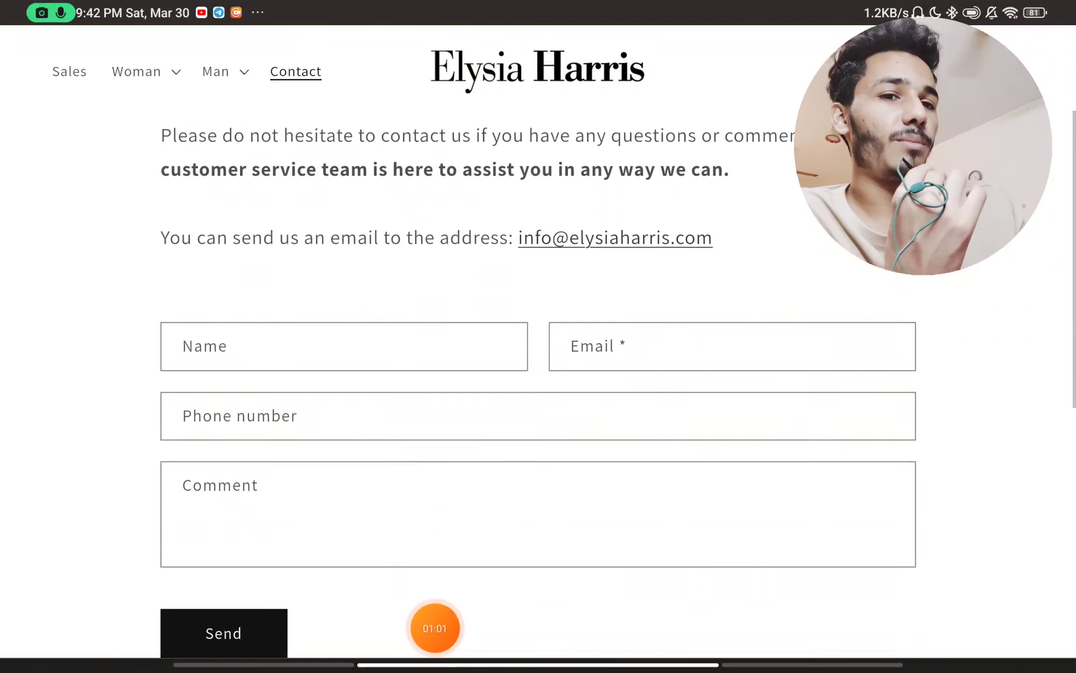
scroll("down", 3)
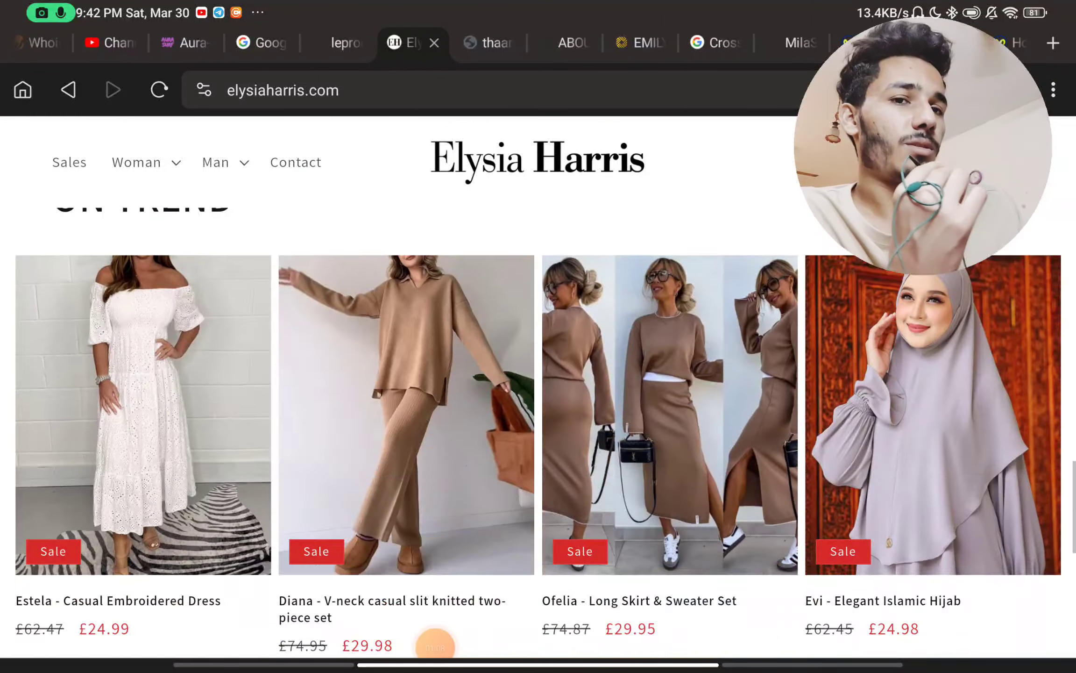
- Scroll the homepage down to the On Trend sale items
scroll("down", 3)
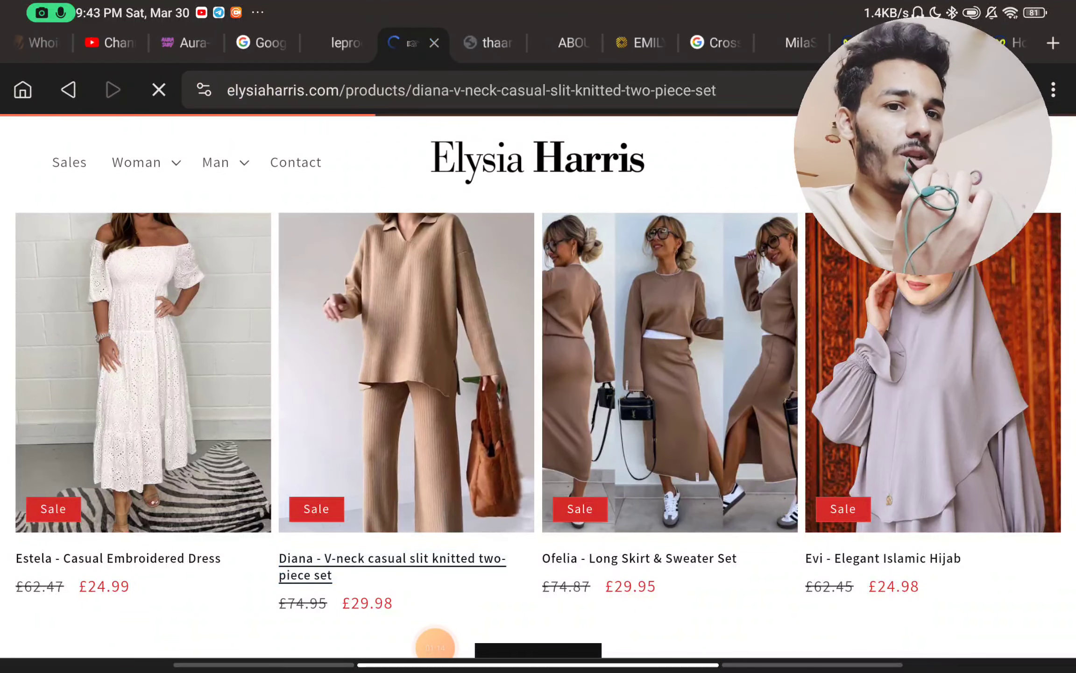
- Open the Diana two-piece set and scroll its £29.98 price, description and photos
left_click(391, 557)
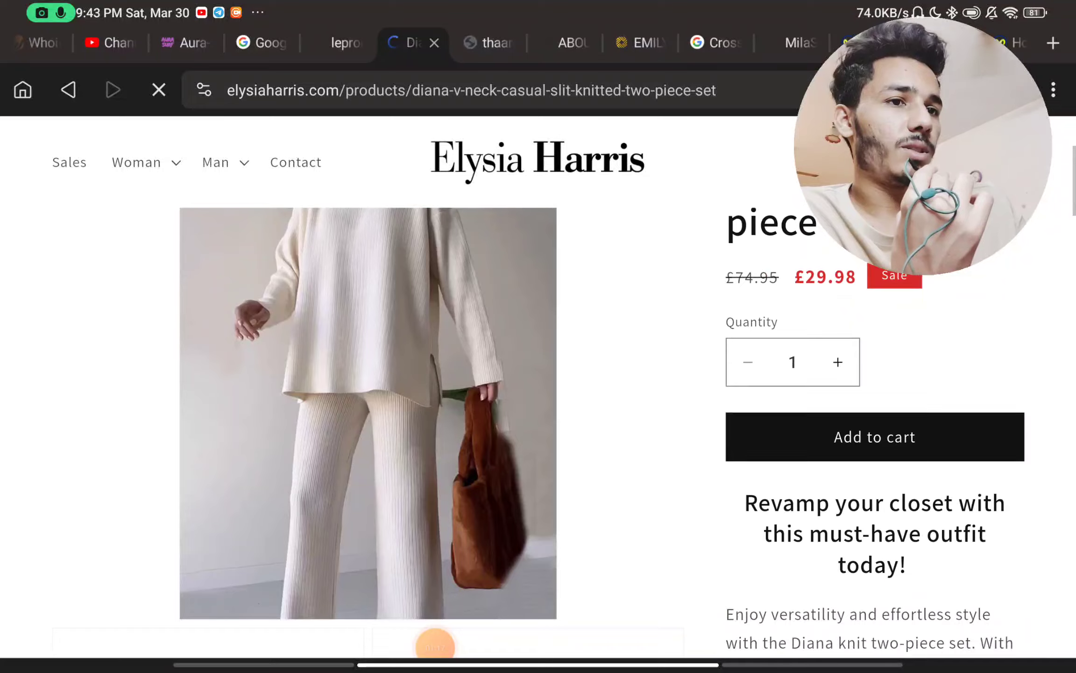
scroll("down", 3)
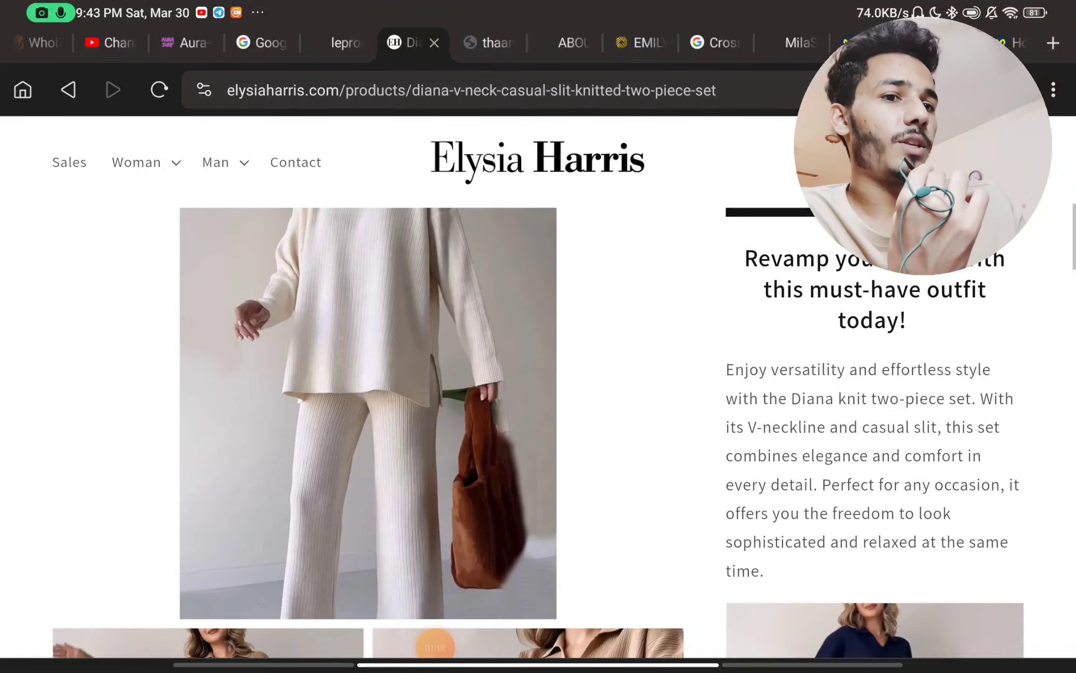
scroll("down", 3)
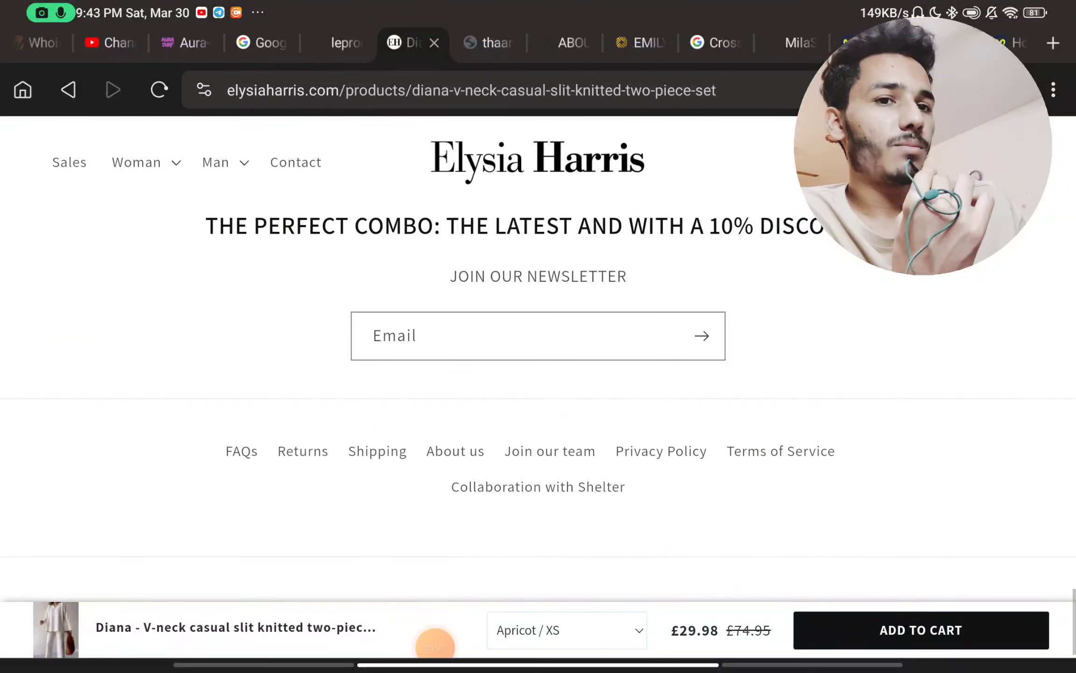
scroll("up", 3)
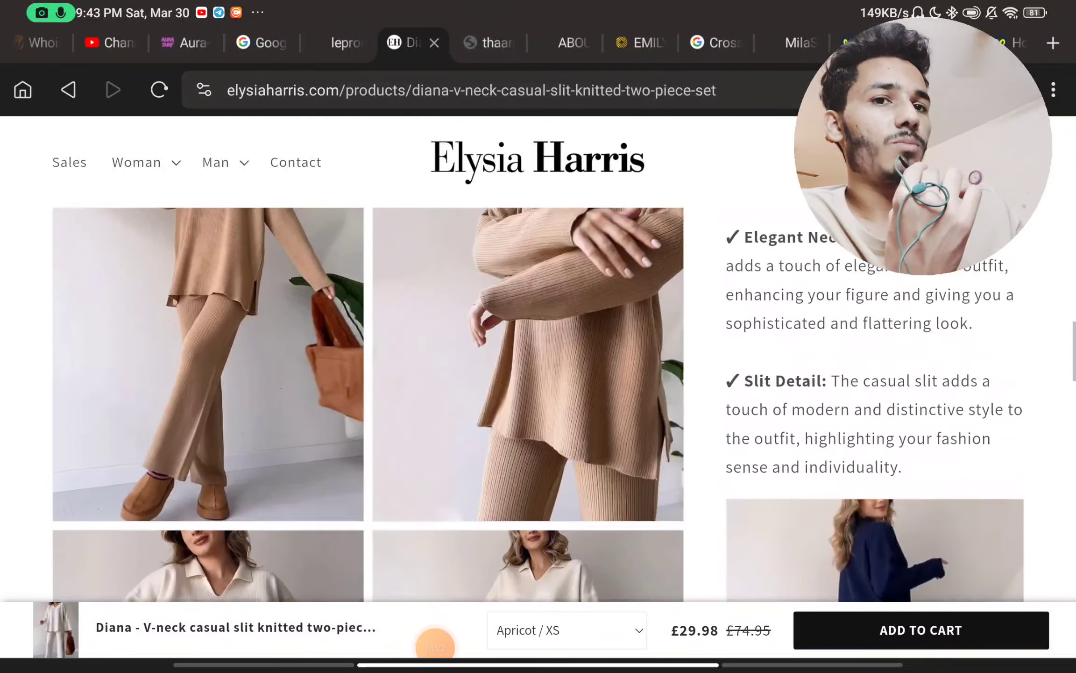